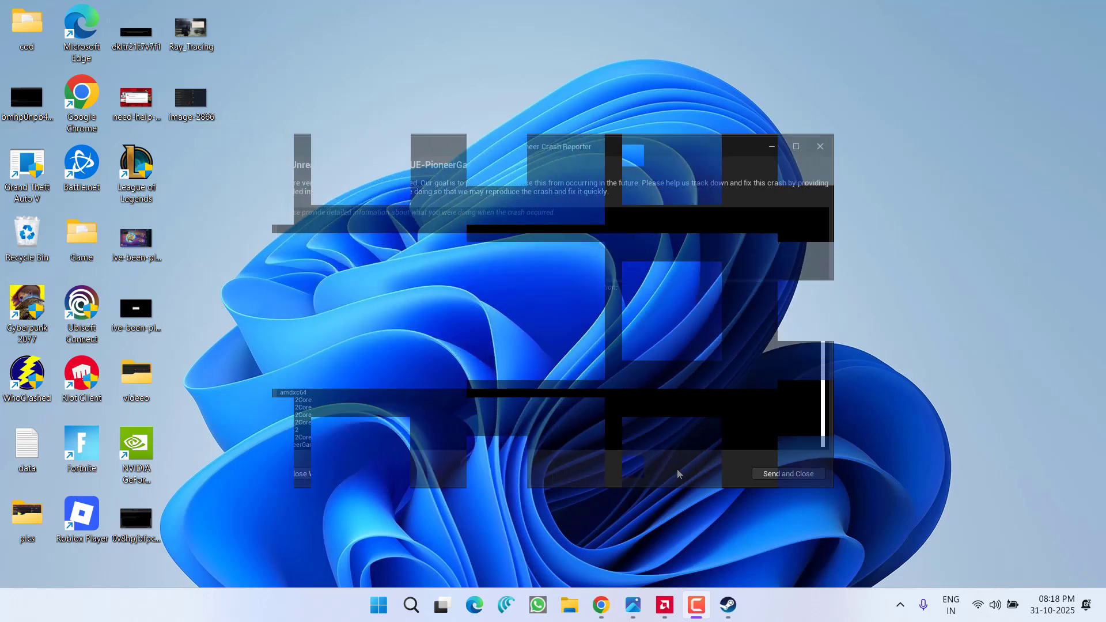
Bring Steam up from the taskbar, showing the ARC Raiders Playtest library page
left_click(726, 605)
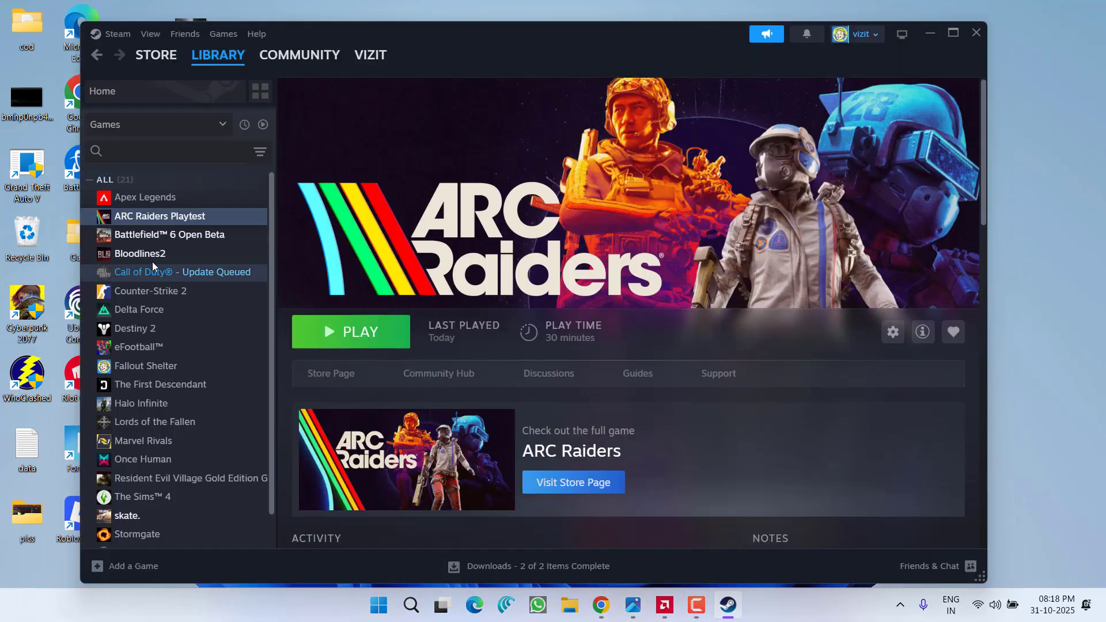
Confirm ARC Raiders Playtest's launch options contain -dx11, then close its Properties window
right_click(159, 216)
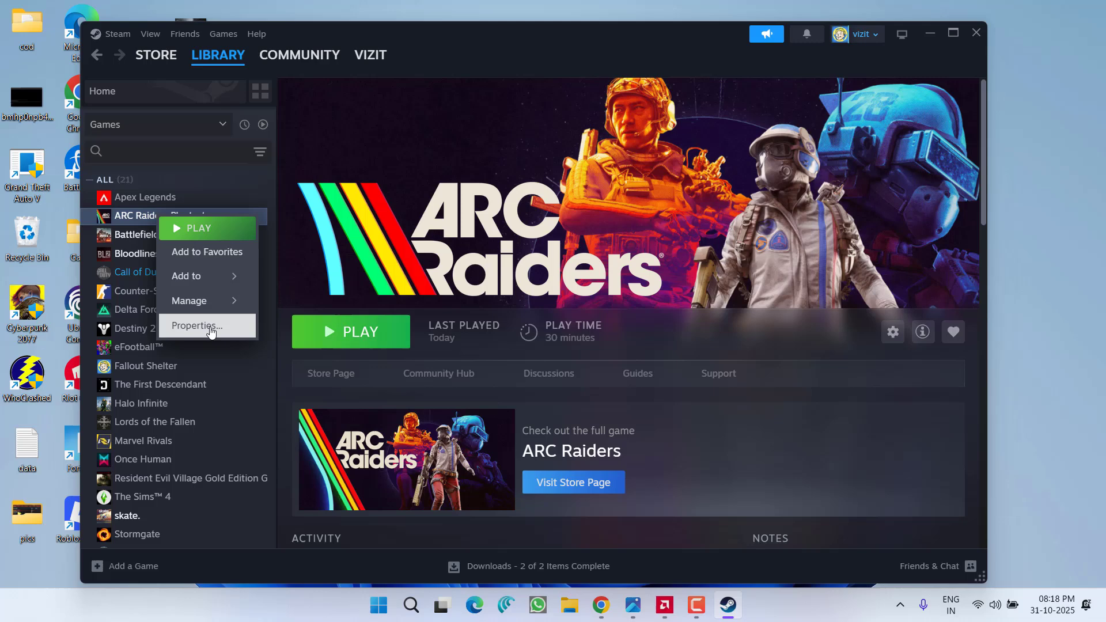
left_click(196, 326)
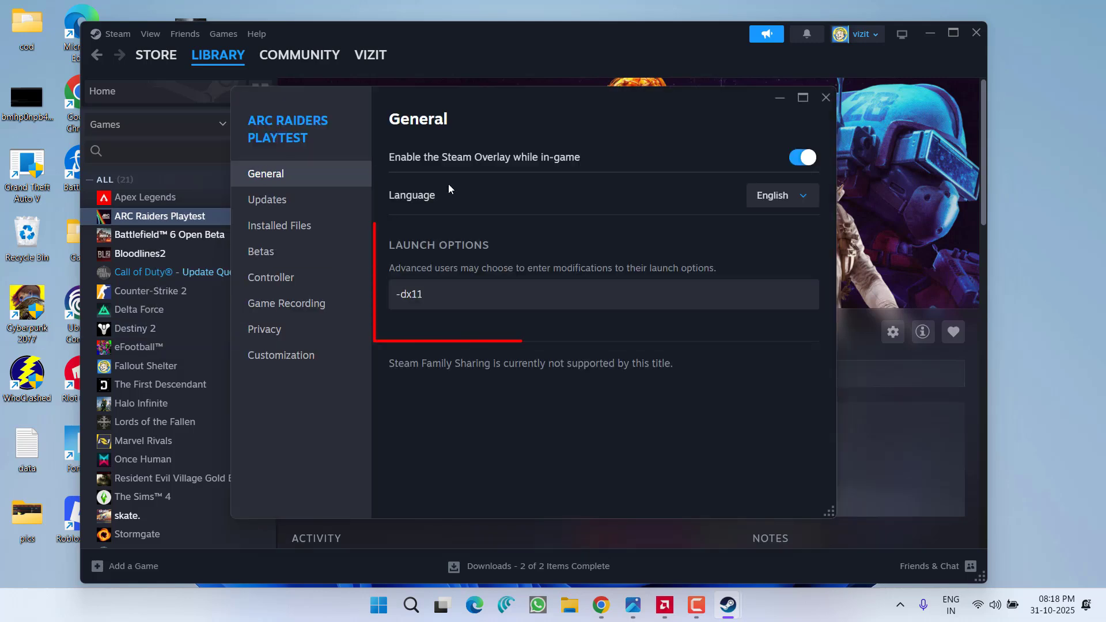
triple_click(409, 294)
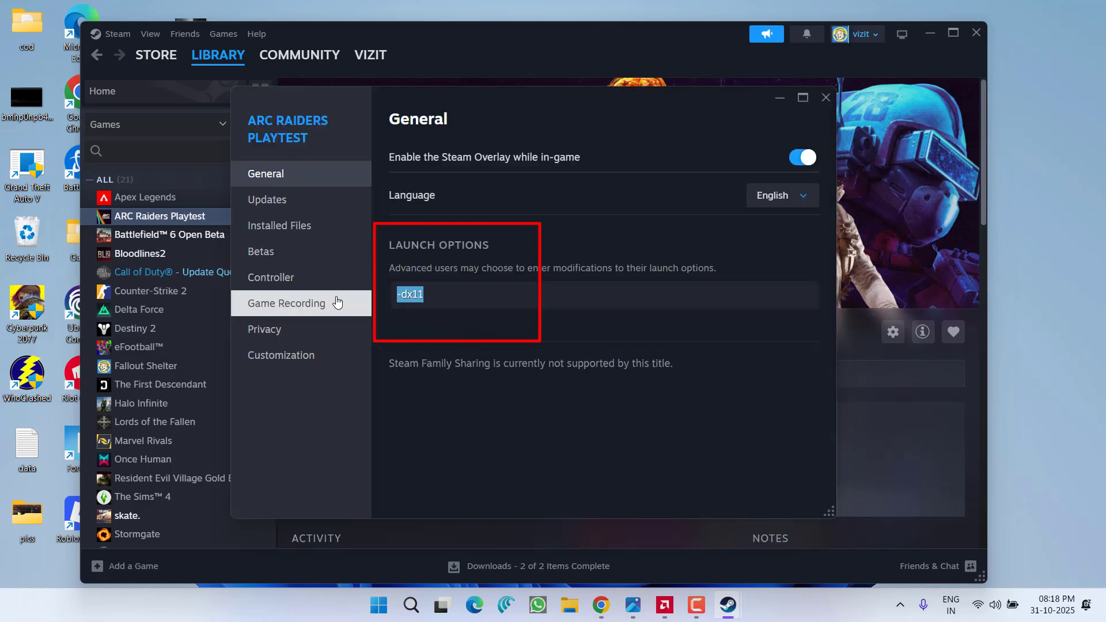
mouse_move(656, 370)
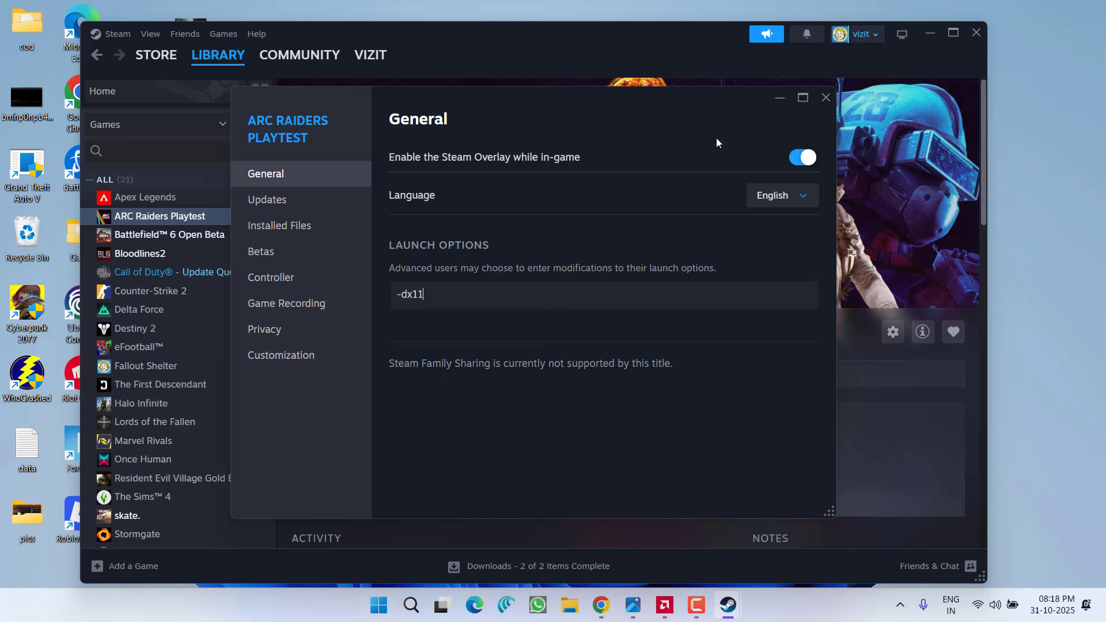
left_click(826, 98)
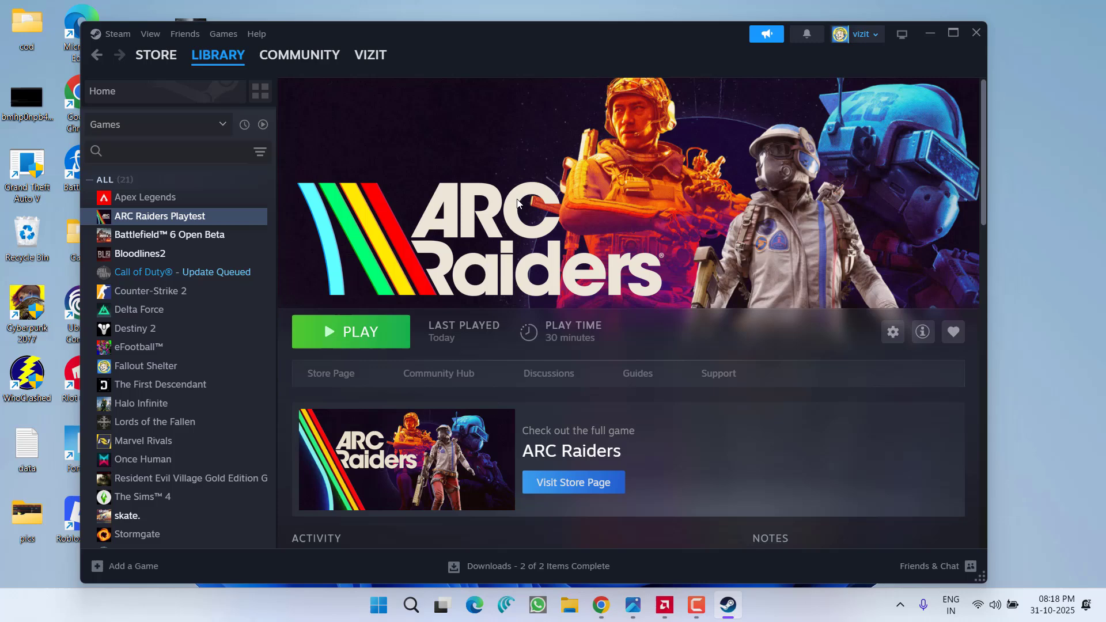
Reopen ARC Raiders Playtest's right-click menu and go into Manage
right_click(159, 216)
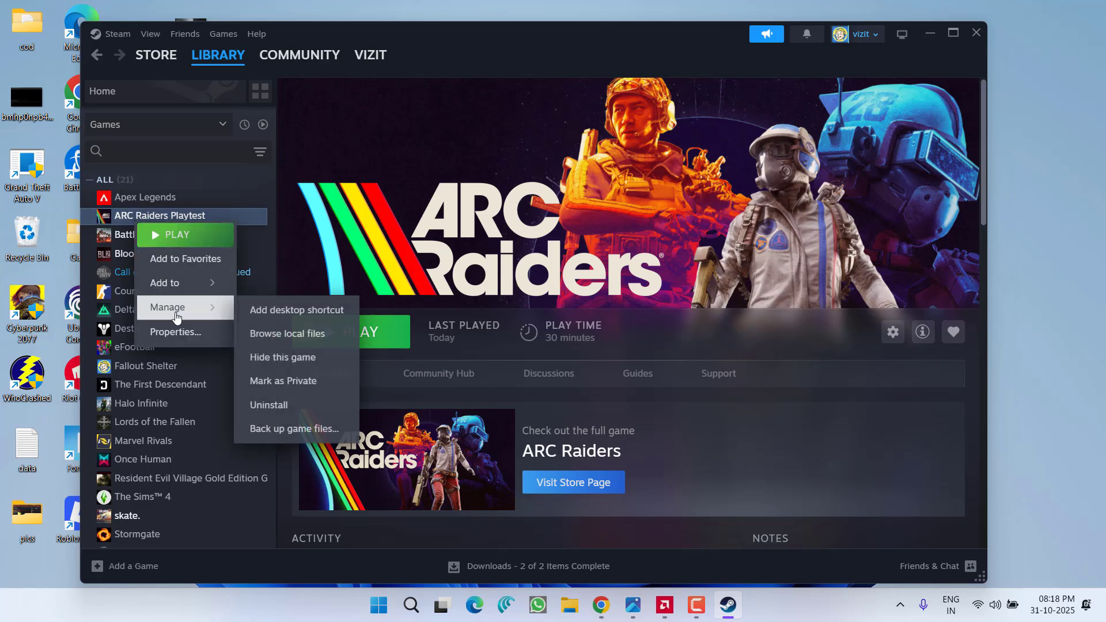
left_click(175, 332)
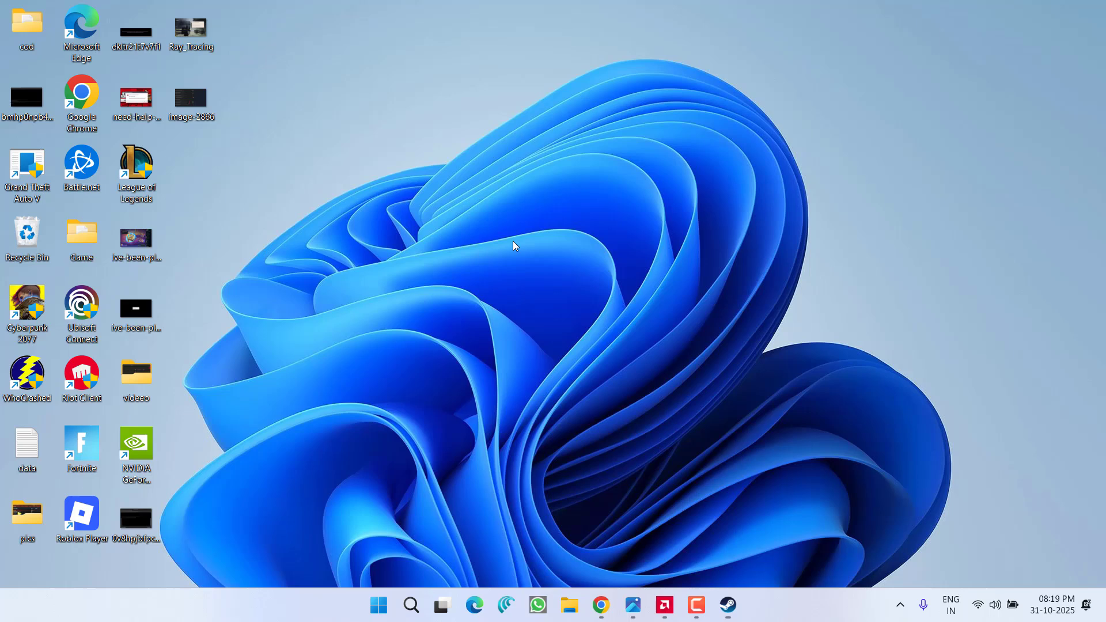
mouse_move(631, 606)
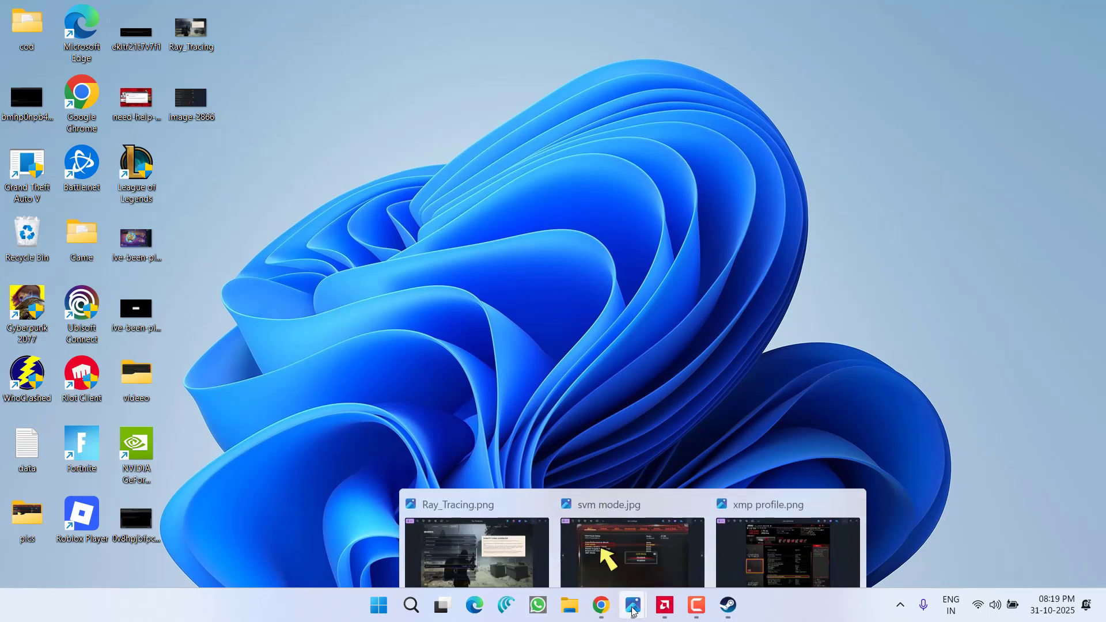
View the svm mode.jpg and XMP profile BIOS screenshots, then close Photos
left_click(629, 554)
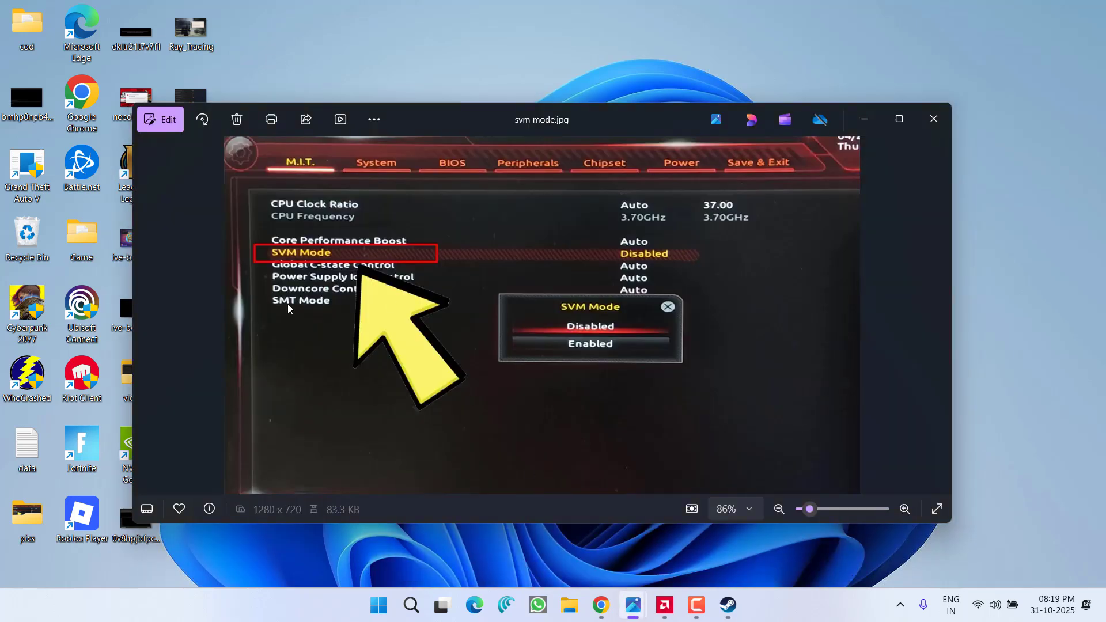
left_click(936, 509)
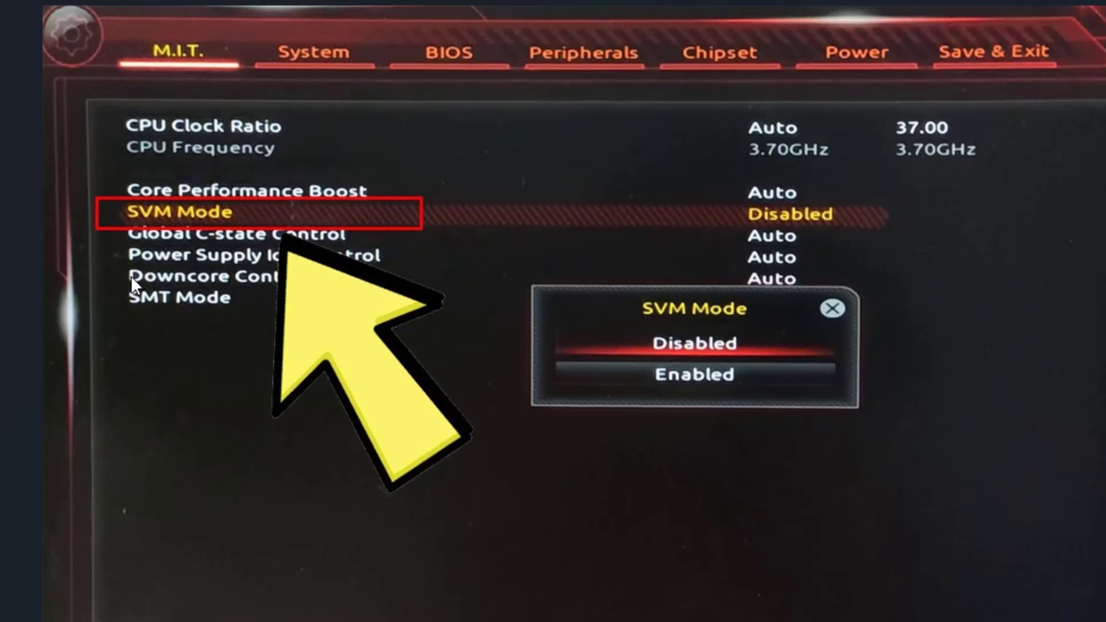
mouse_move(556, 538)
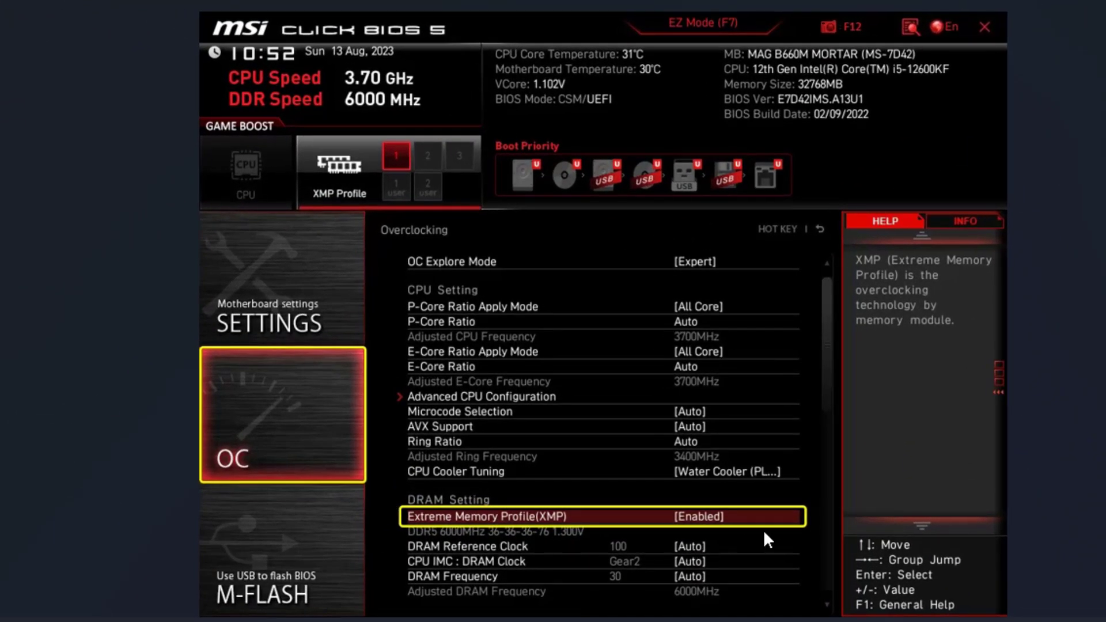
mouse_move(537, 560)
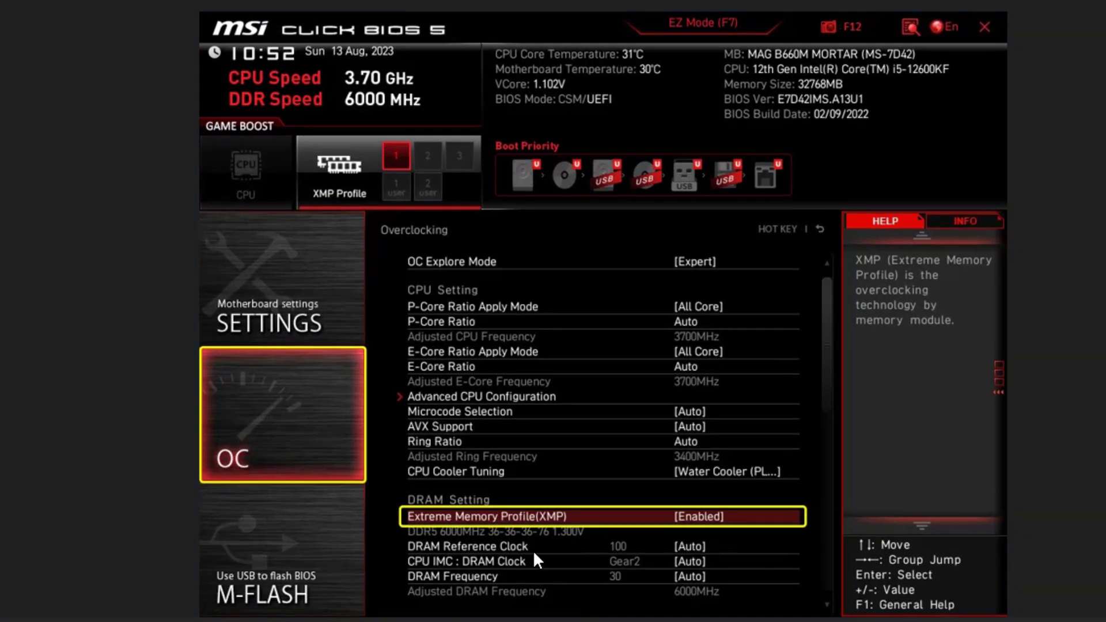
mouse_move(503, 536)
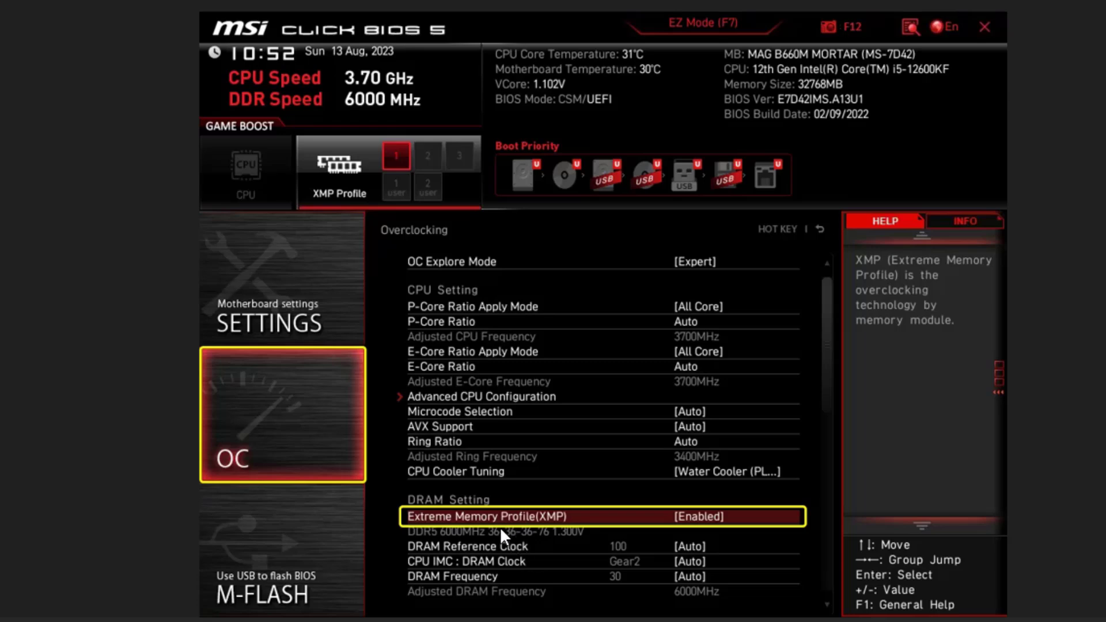
mouse_move(786, 549)
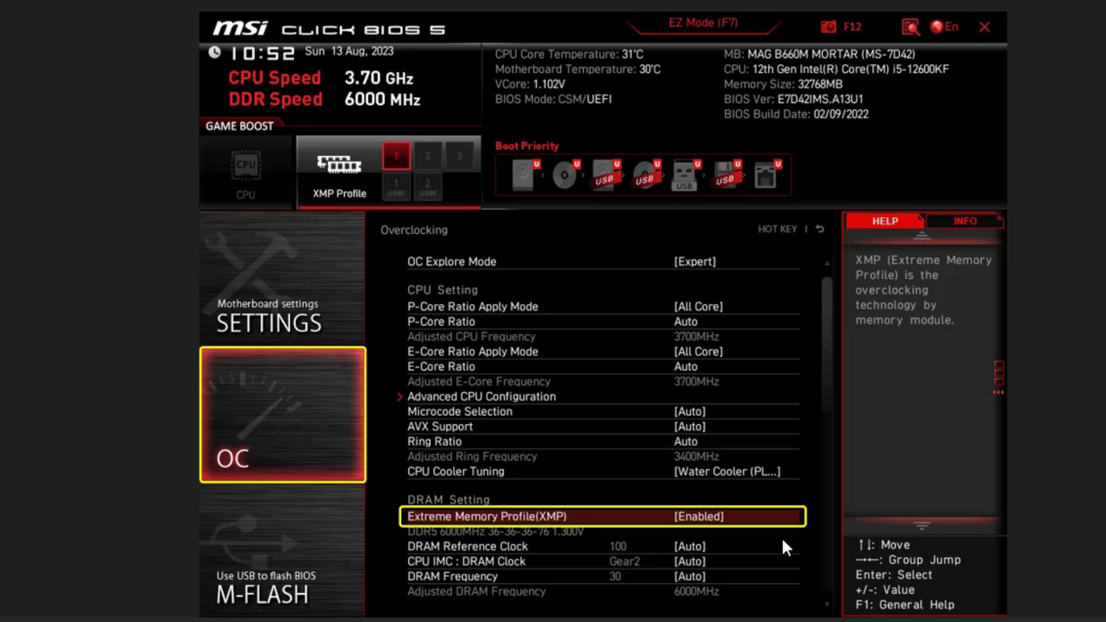
mouse_move(785, 554)
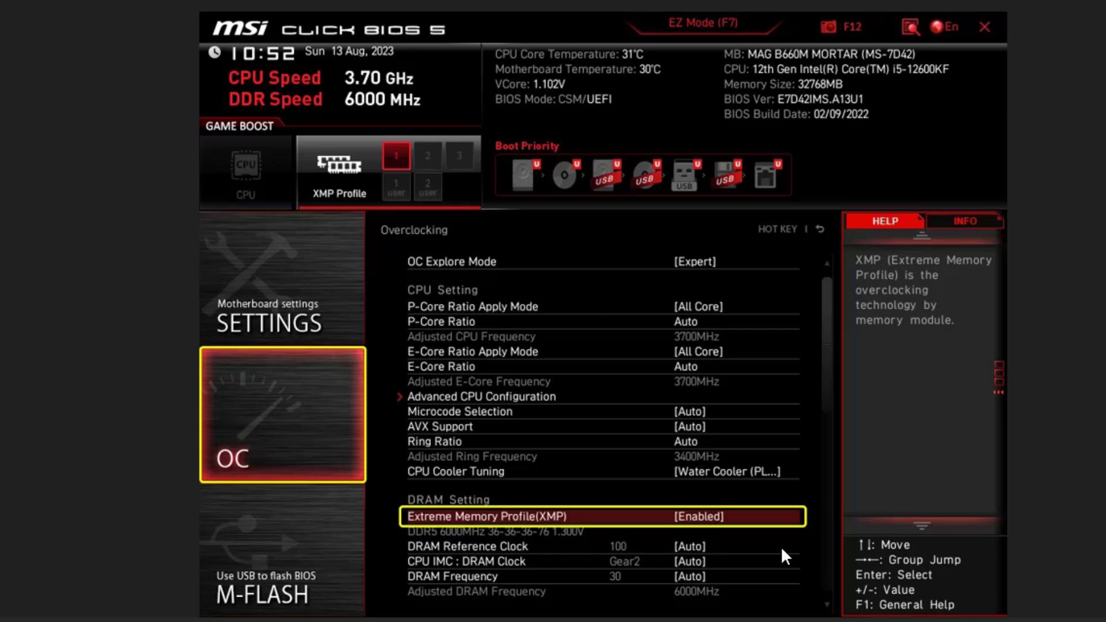
mouse_move(784, 513)
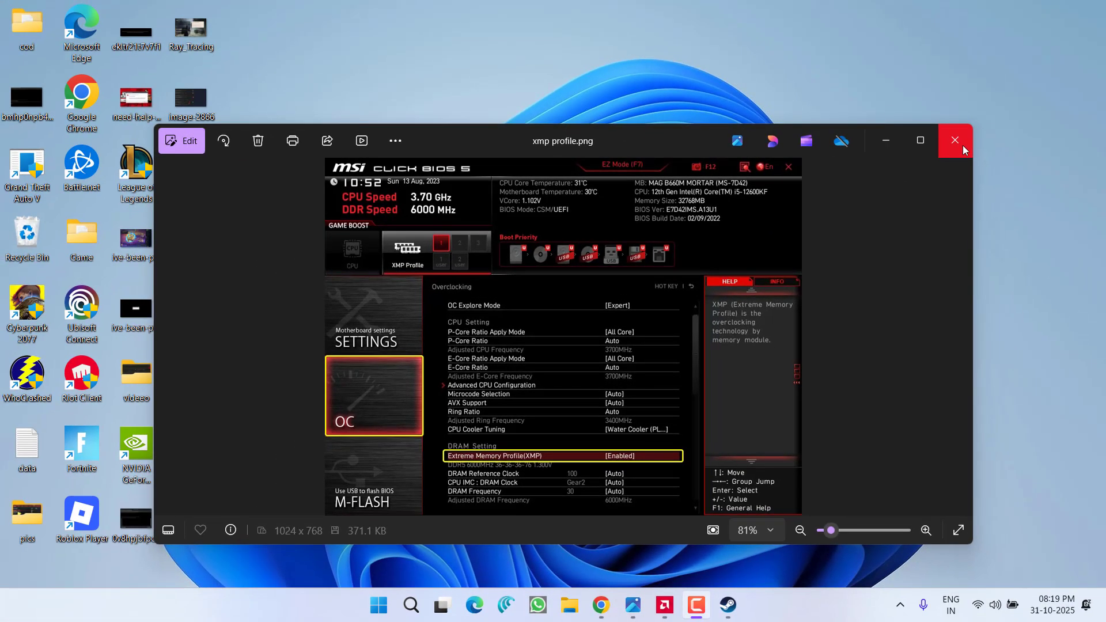
left_click(955, 139)
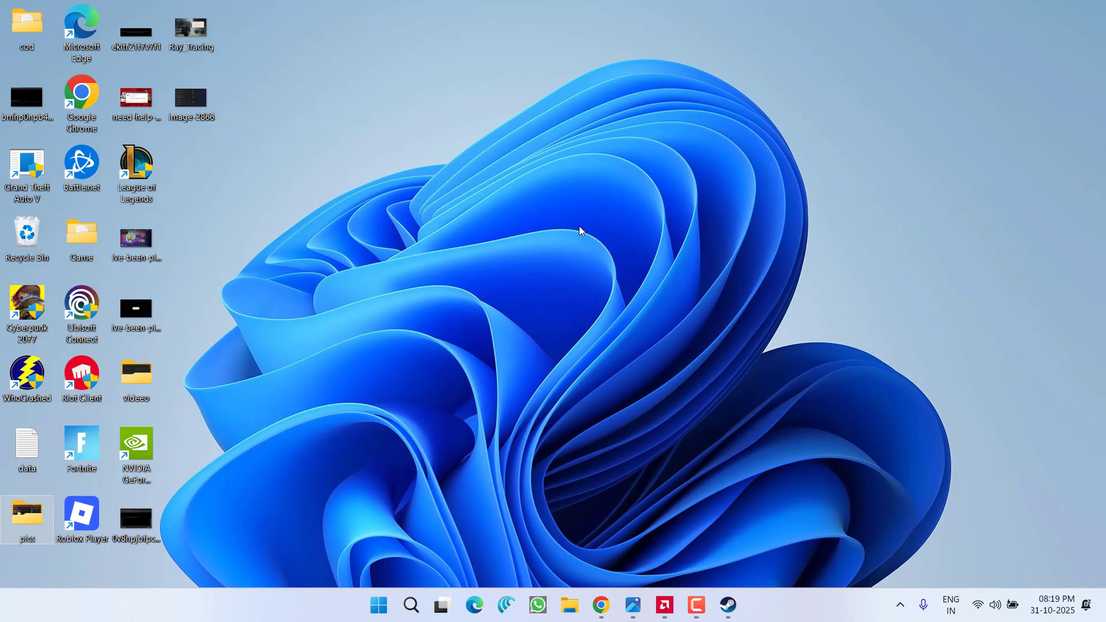
mouse_move(697, 446)
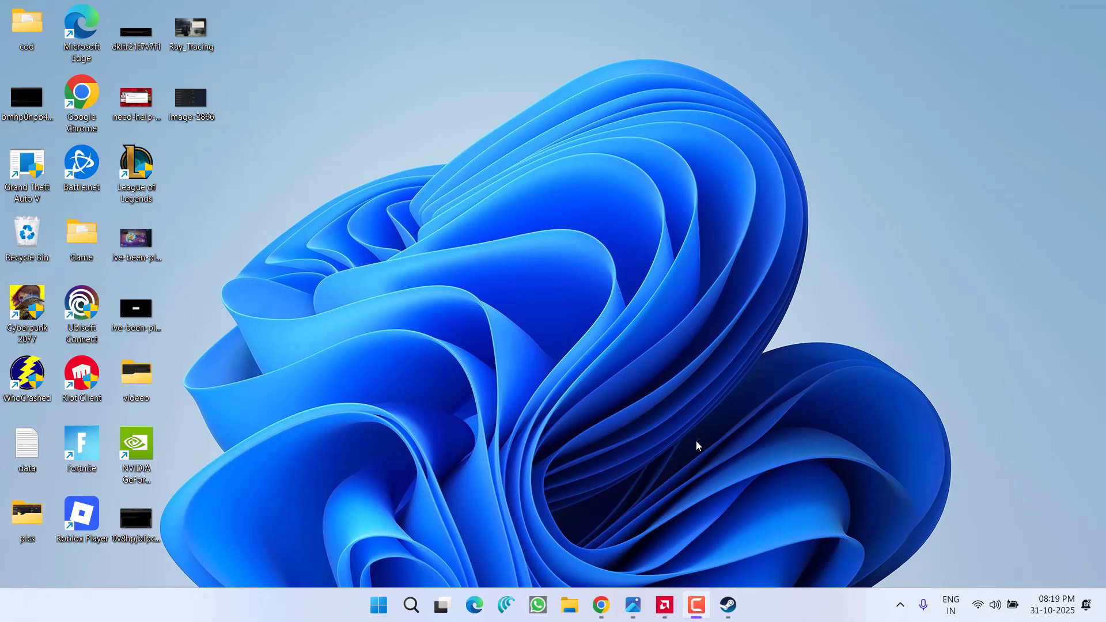
mouse_move(357, 455)
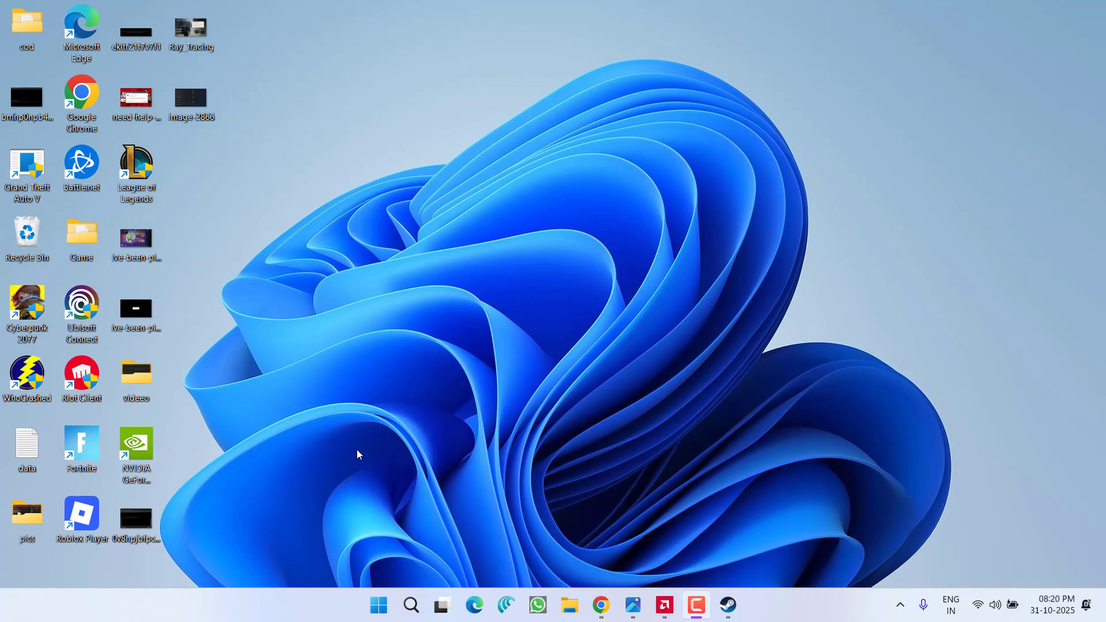
Launch regedit through the Win+X Run prompt
right_click(378, 604)
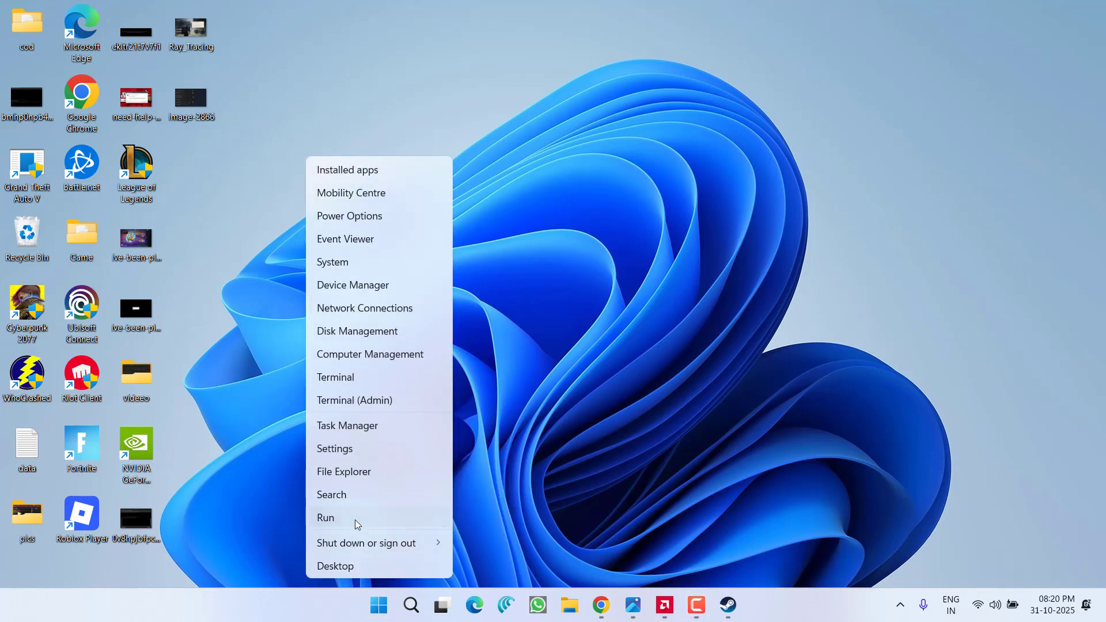
left_click(325, 517)
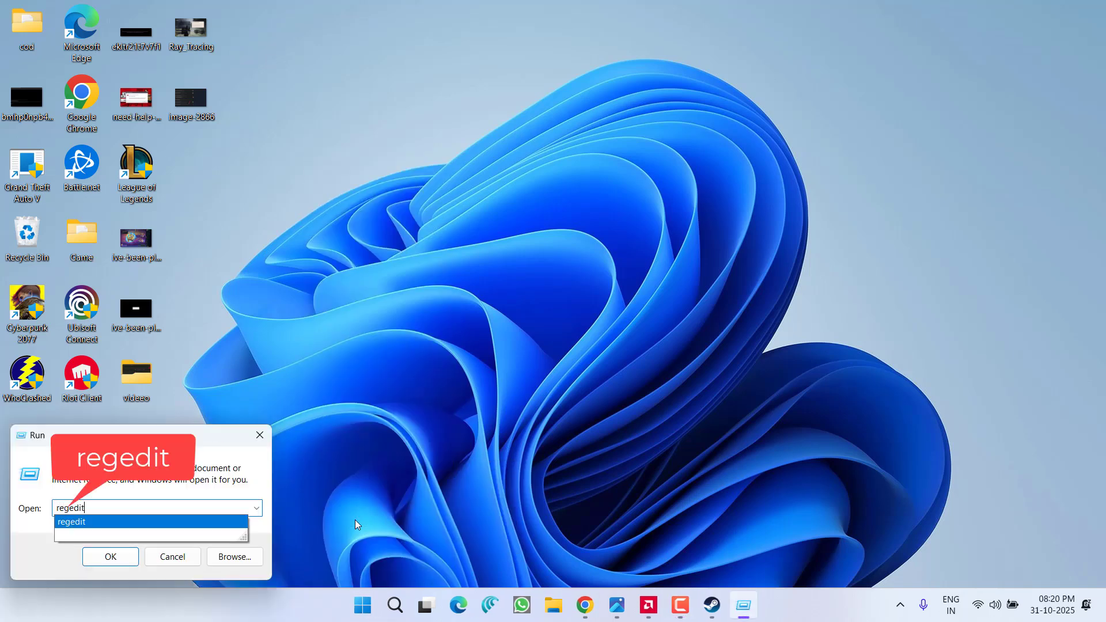
left_click(110, 556)
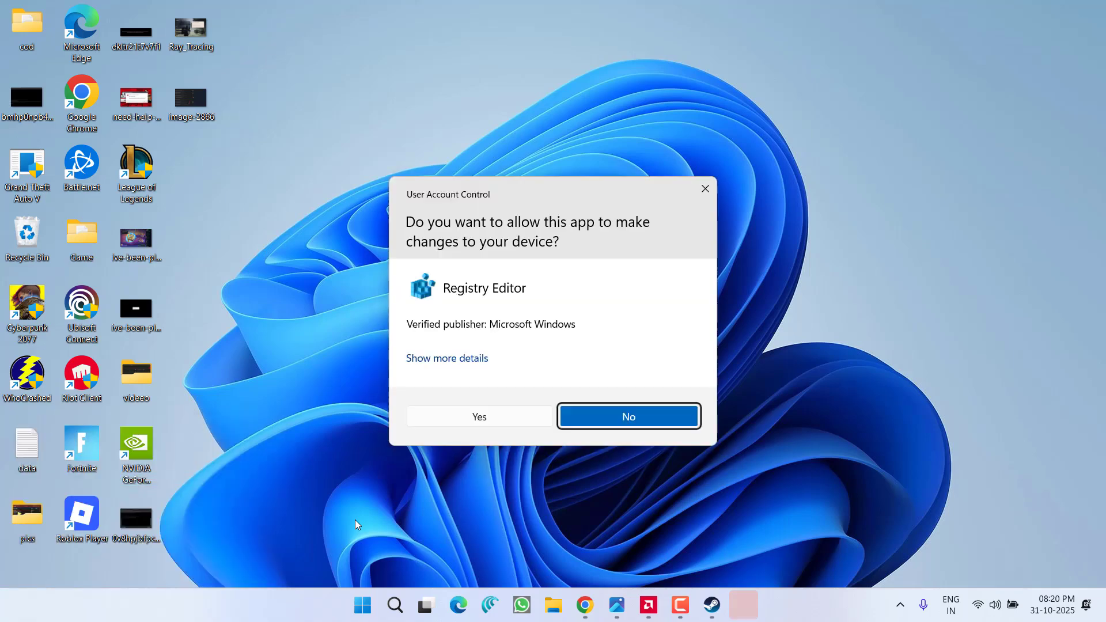
Allow Registry Editor, go to GraphicsDrivers and add a DWORD (32-bit) named TdrDelay
left_click(479, 416)
type("Computer\\HKEY_LOCAL_MACHINE\\SYSTEM\\CurrentControlSet\\Control\\GraphicsDrivers")
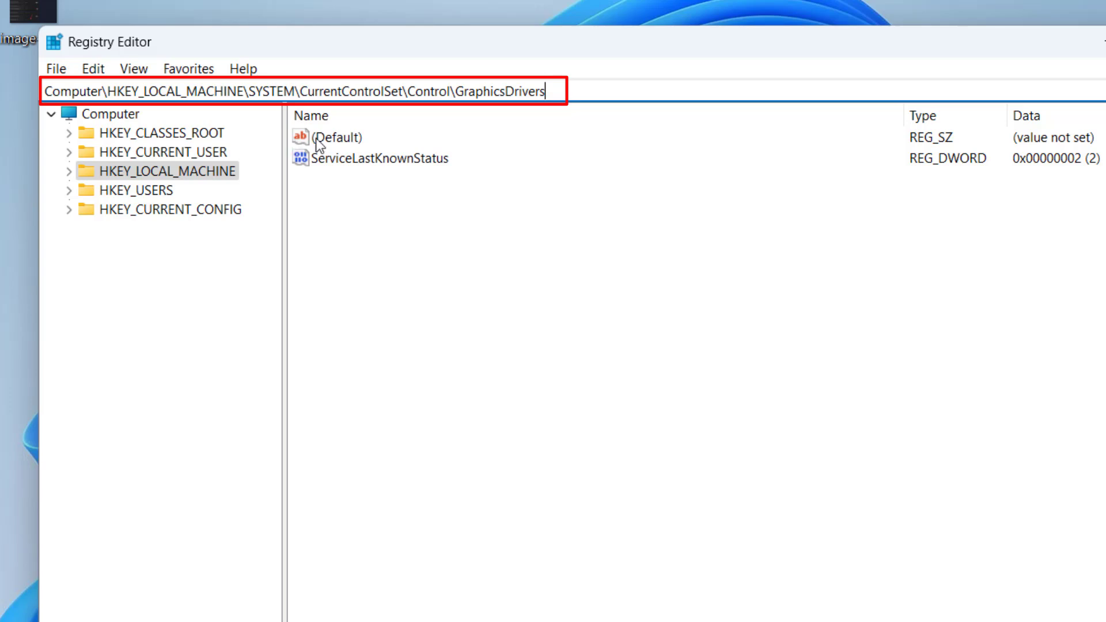
key("Return")
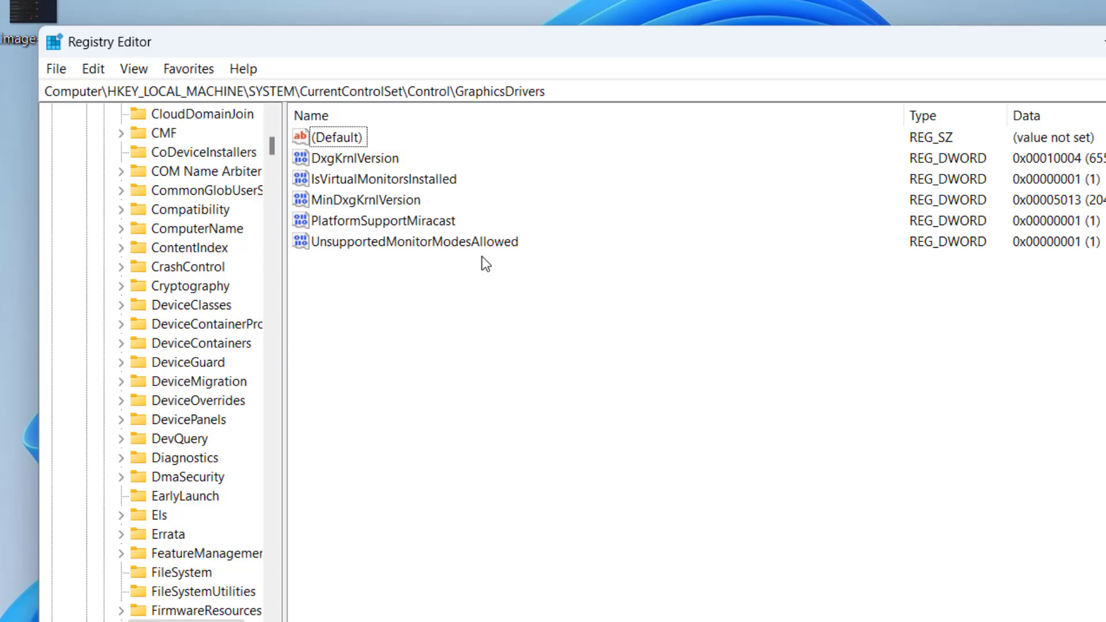
right_click(484, 265)
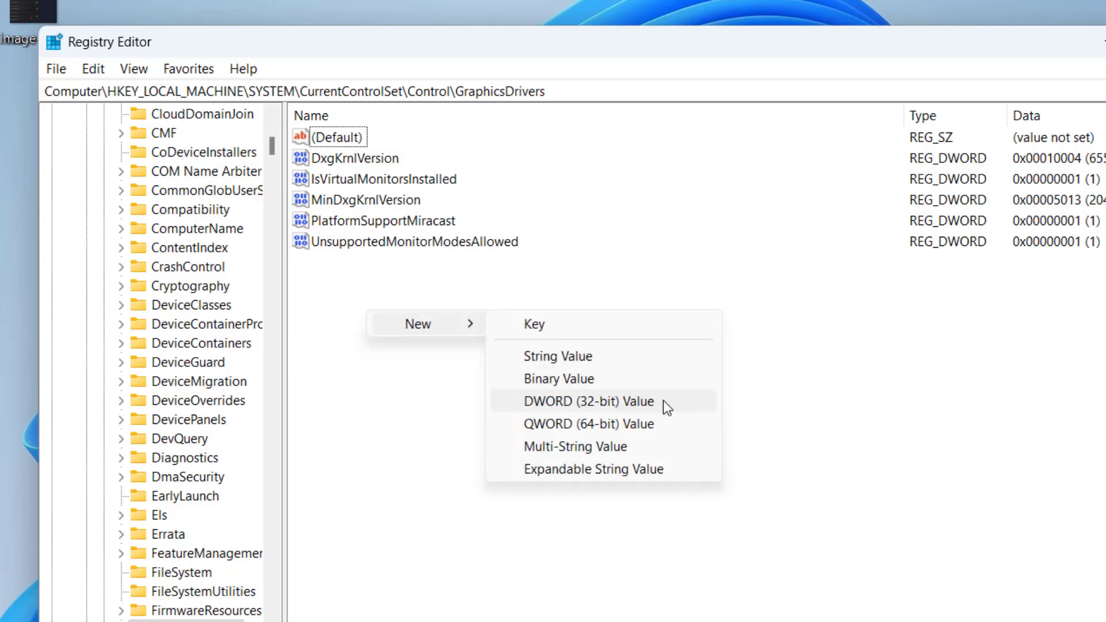
left_click(587, 401)
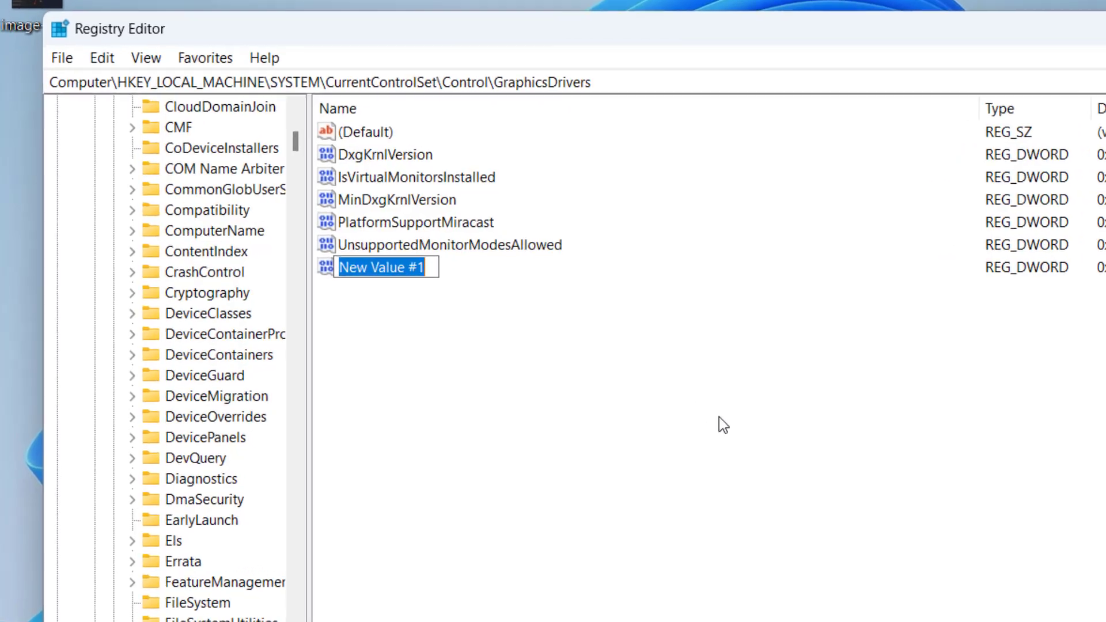
type("TdrDela")
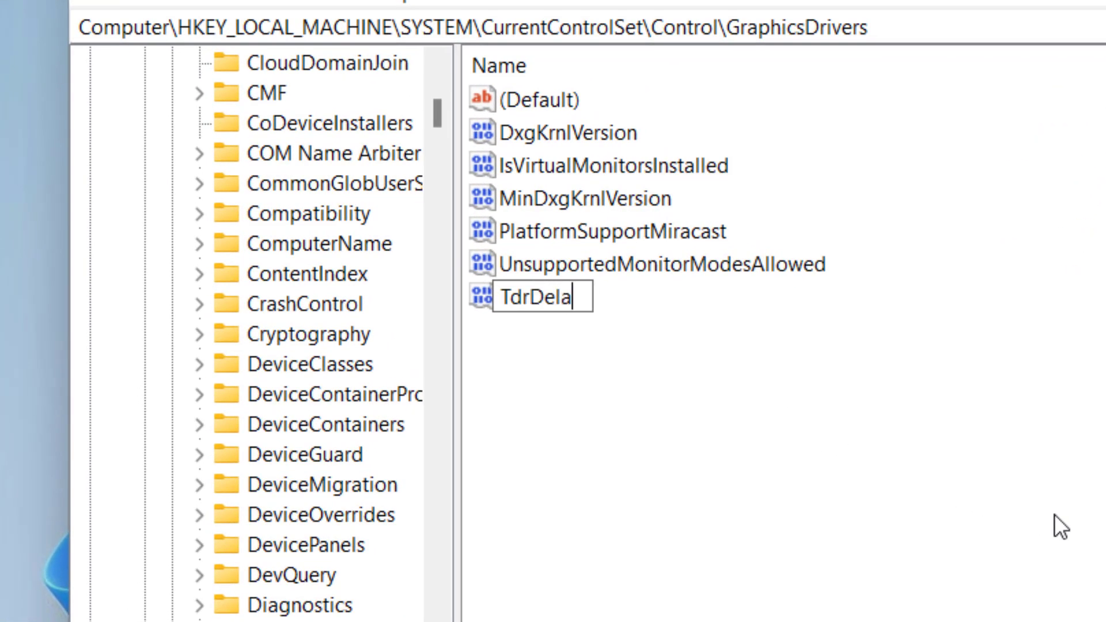
type("y")
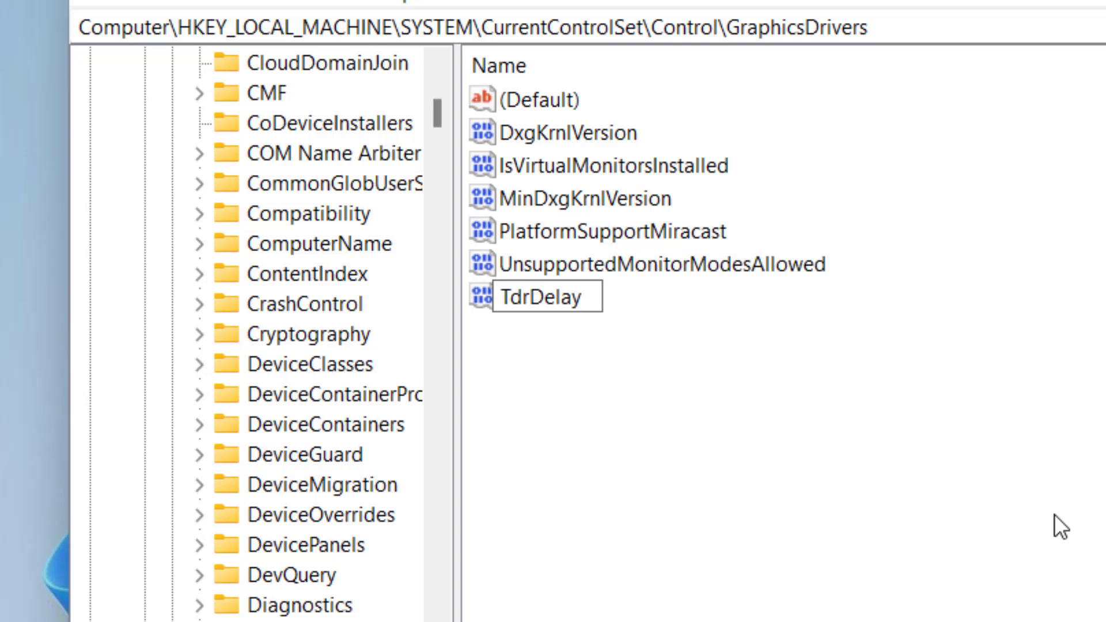
Set TdrDelay's value data to 90 in decimal
double_click(543, 295)
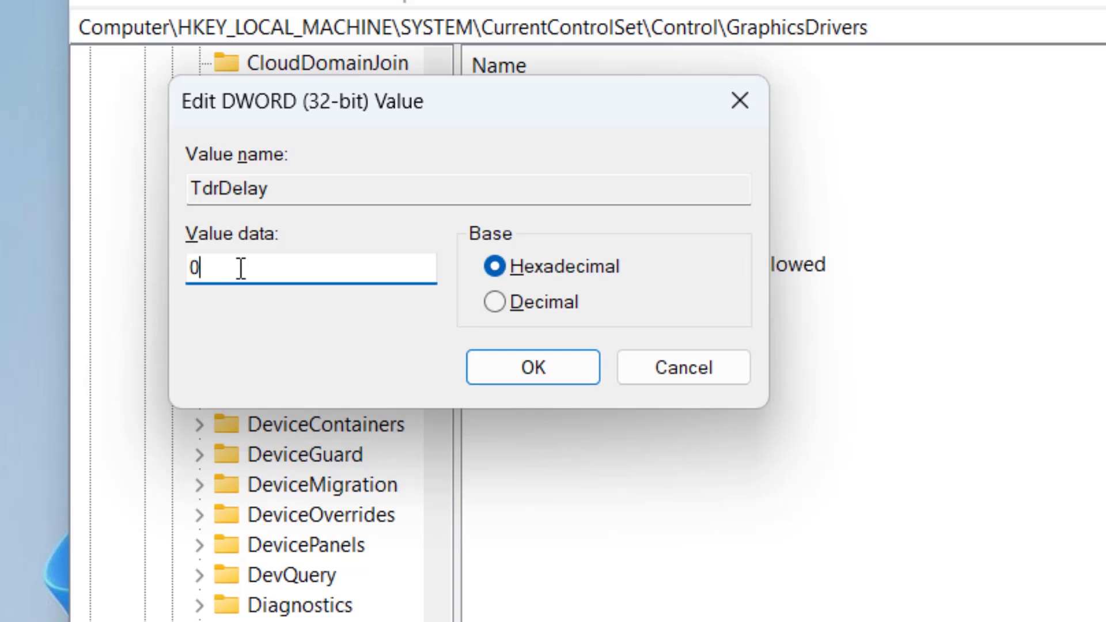
type("90")
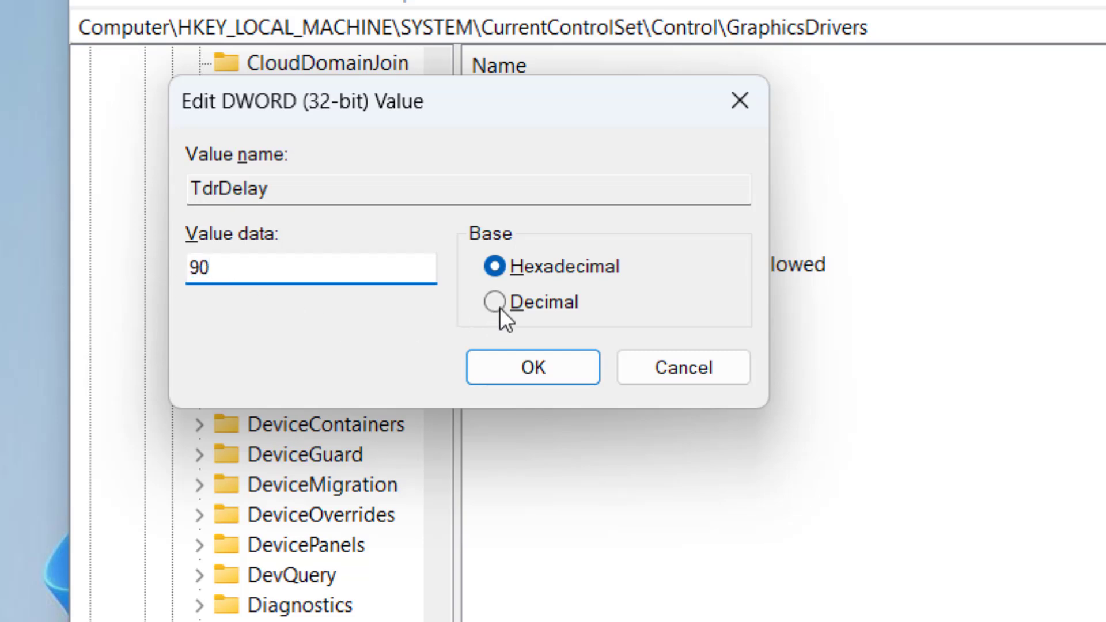
left_click(496, 302)
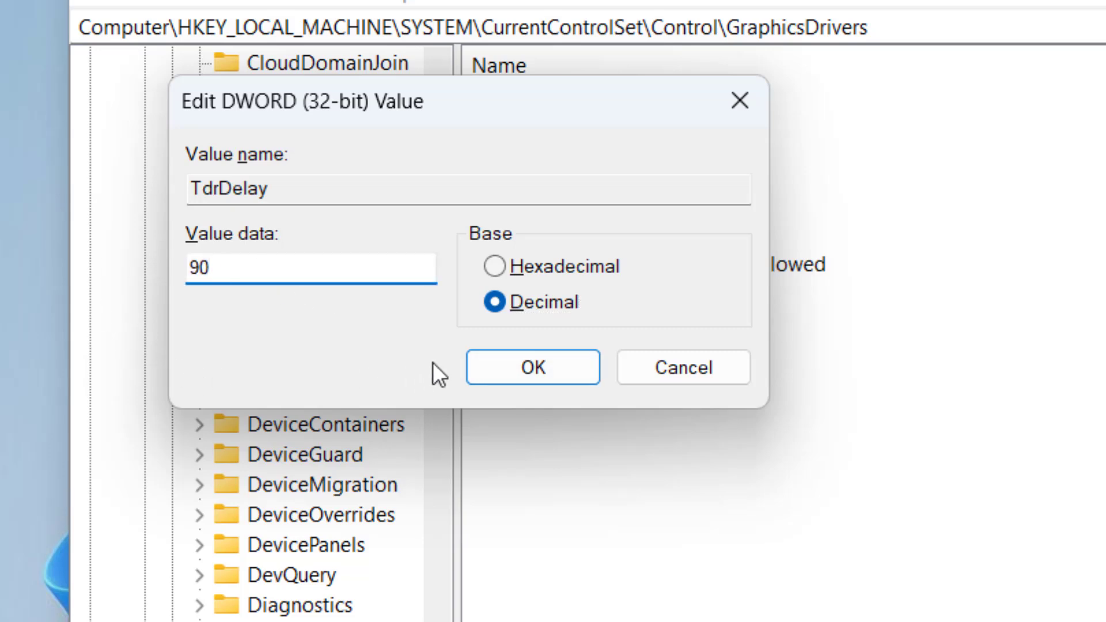
left_click(532, 367)
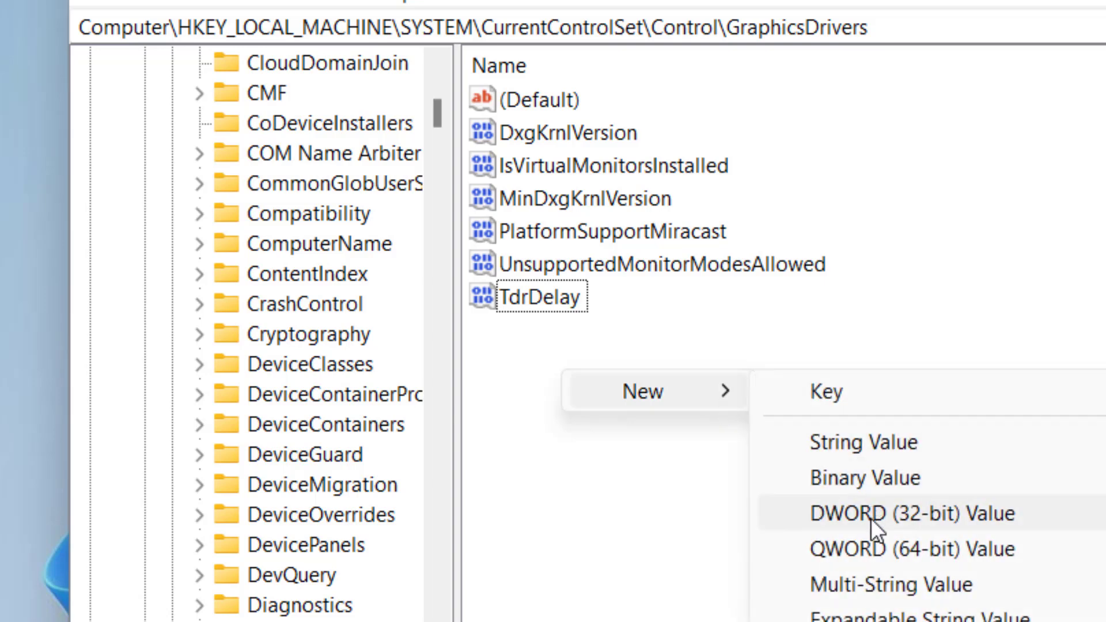
Add a TdrDdiDelay DWORD under GraphicsDrivers and set it to decimal 90
left_click(909, 513)
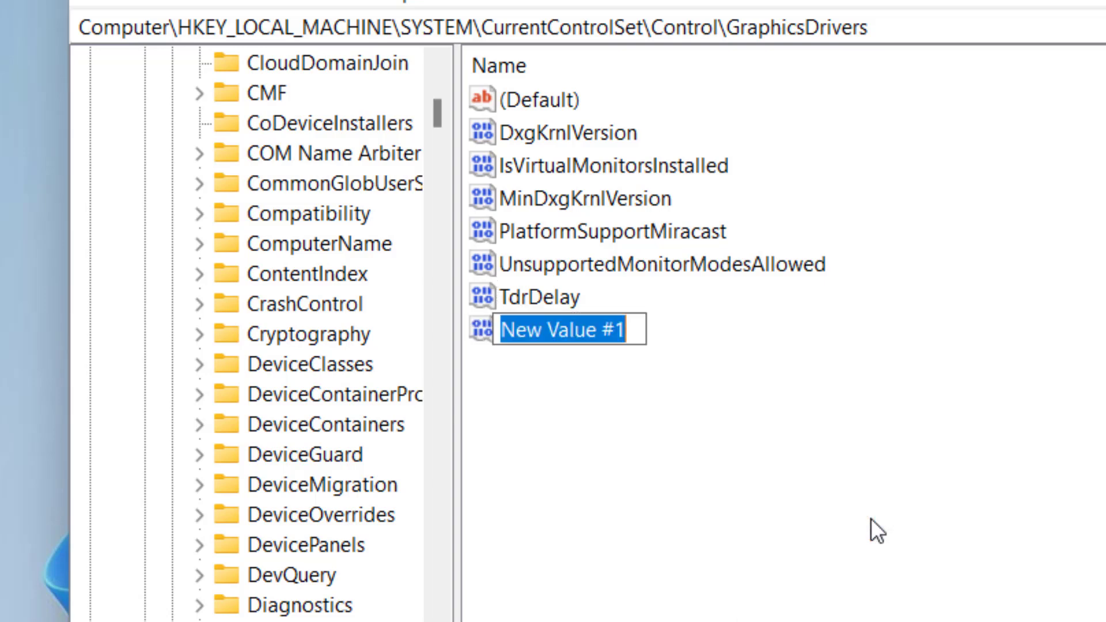
type("Tdr")
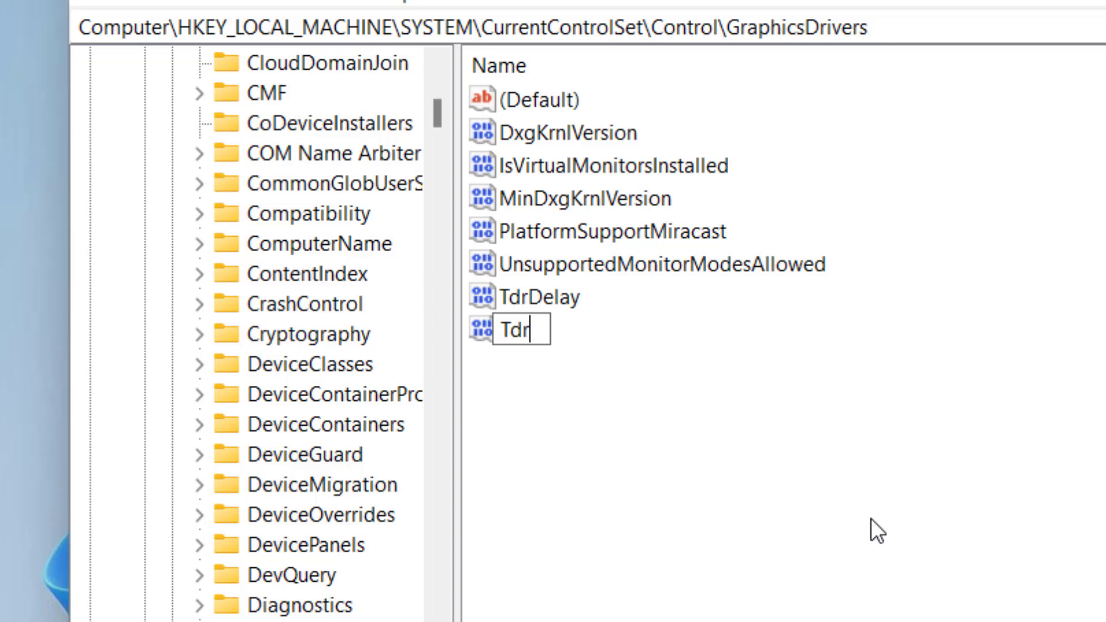
type("DdiDelay")
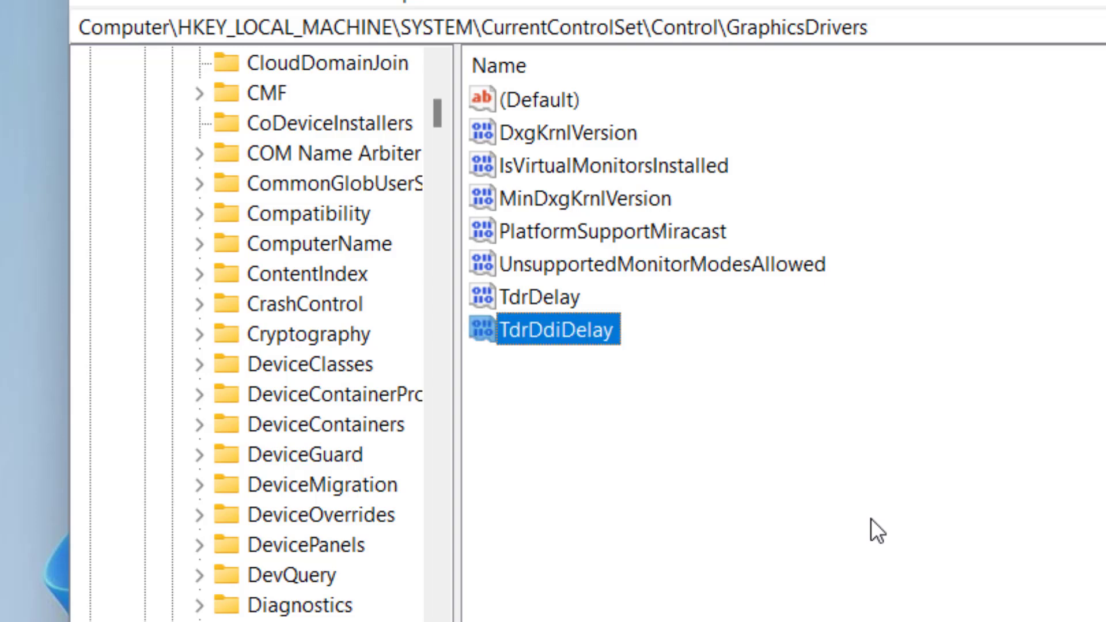
double_click(557, 328)
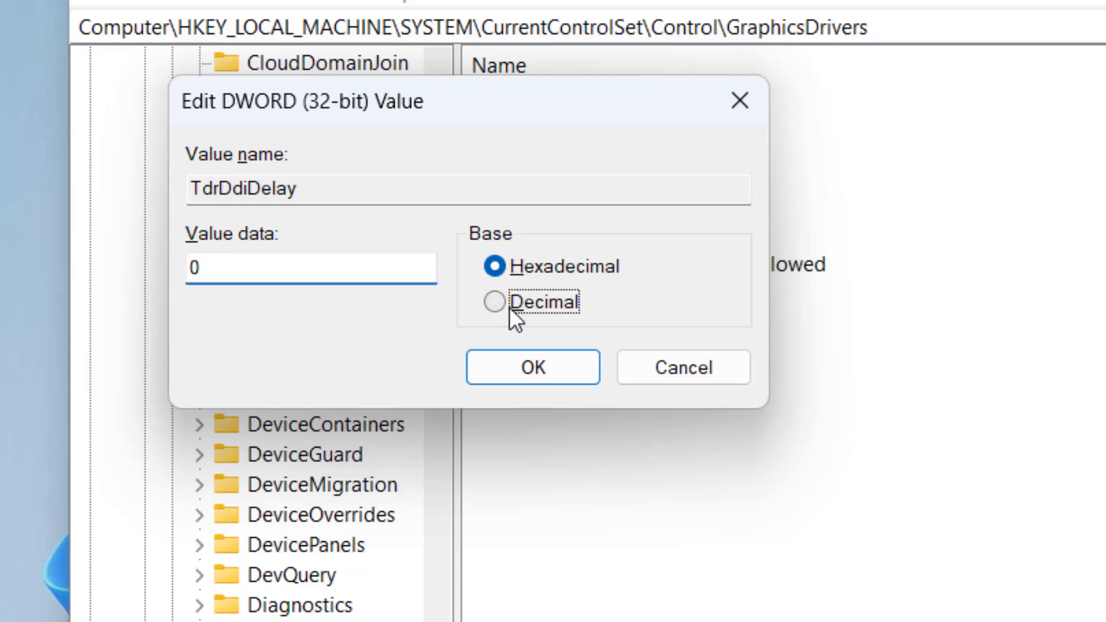
left_click(494, 302)
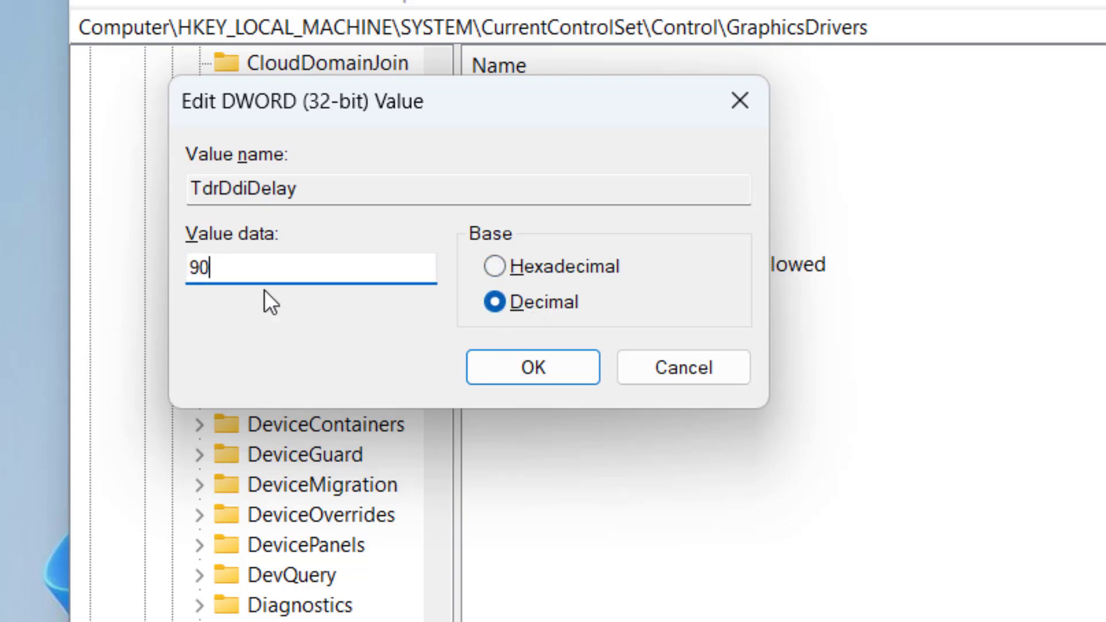
left_click(532, 366)
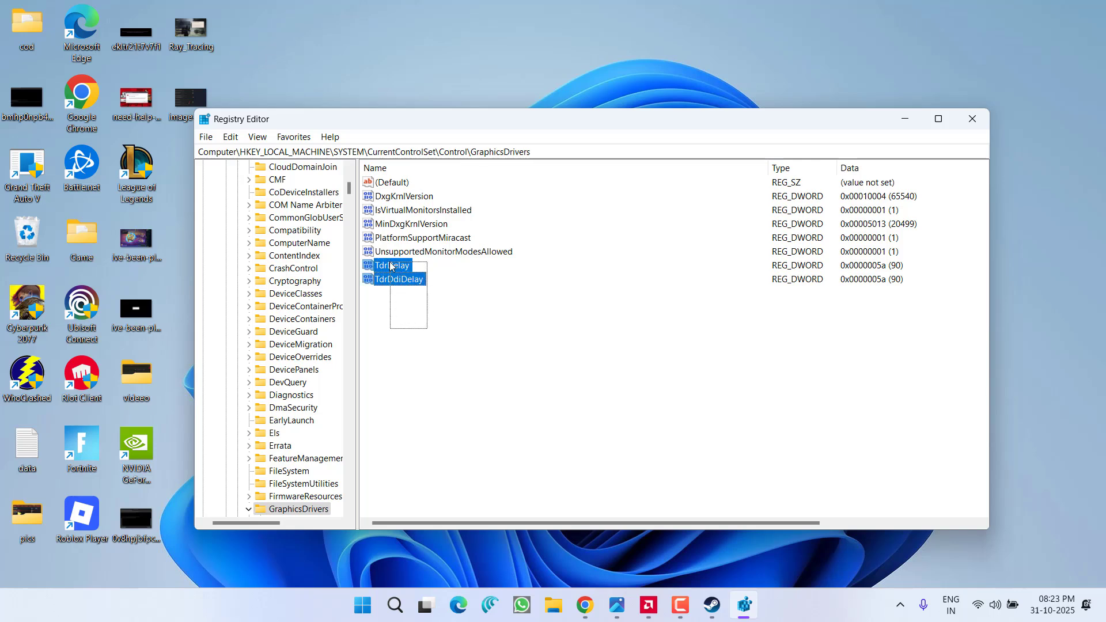
Close Registry Editor and right-click the empty desktop
left_click(971, 118)
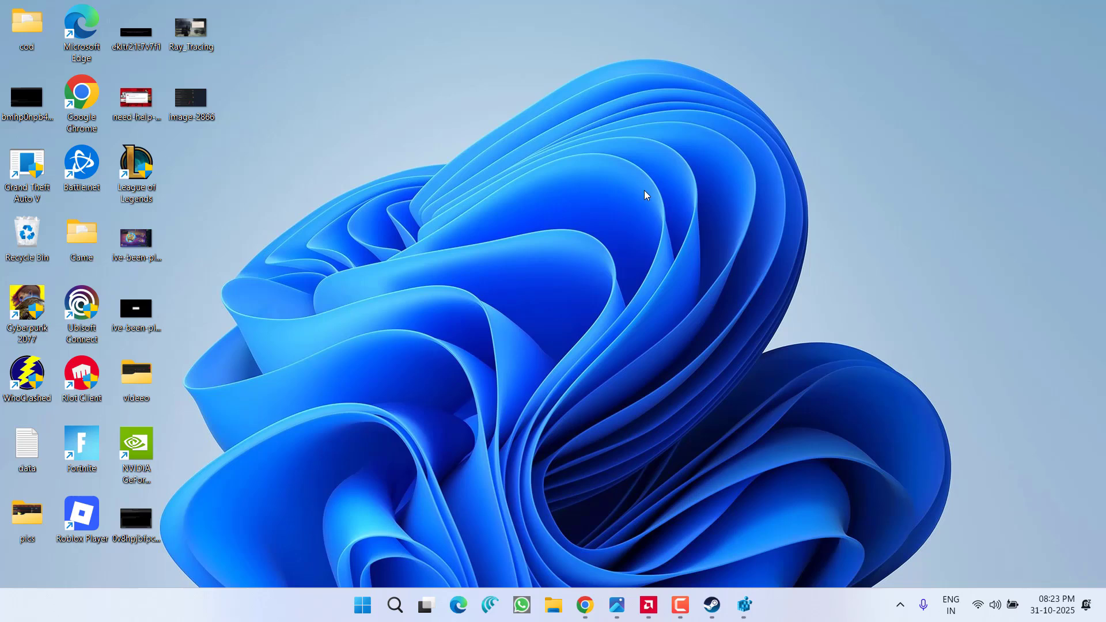
mouse_move(545, 298)
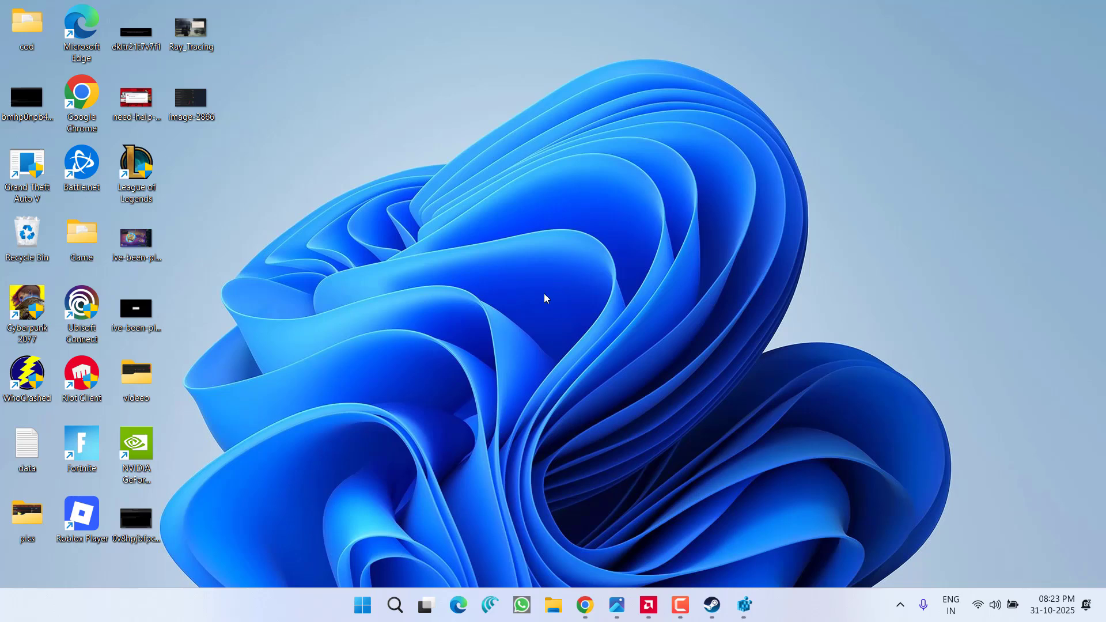
right_click(544, 298)
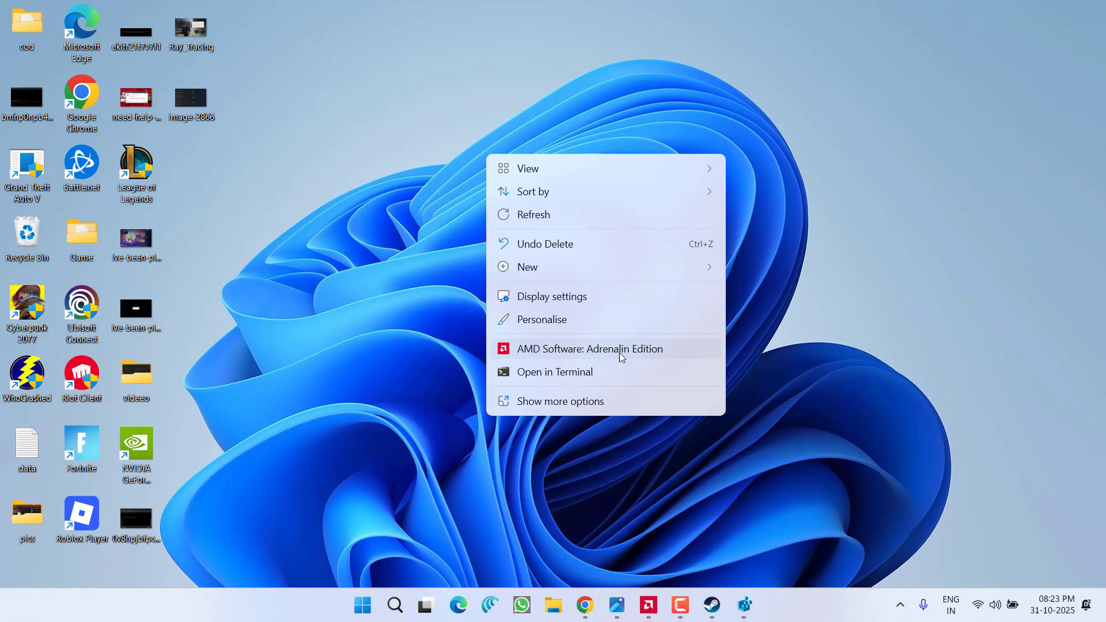
mouse_move(575, 519)
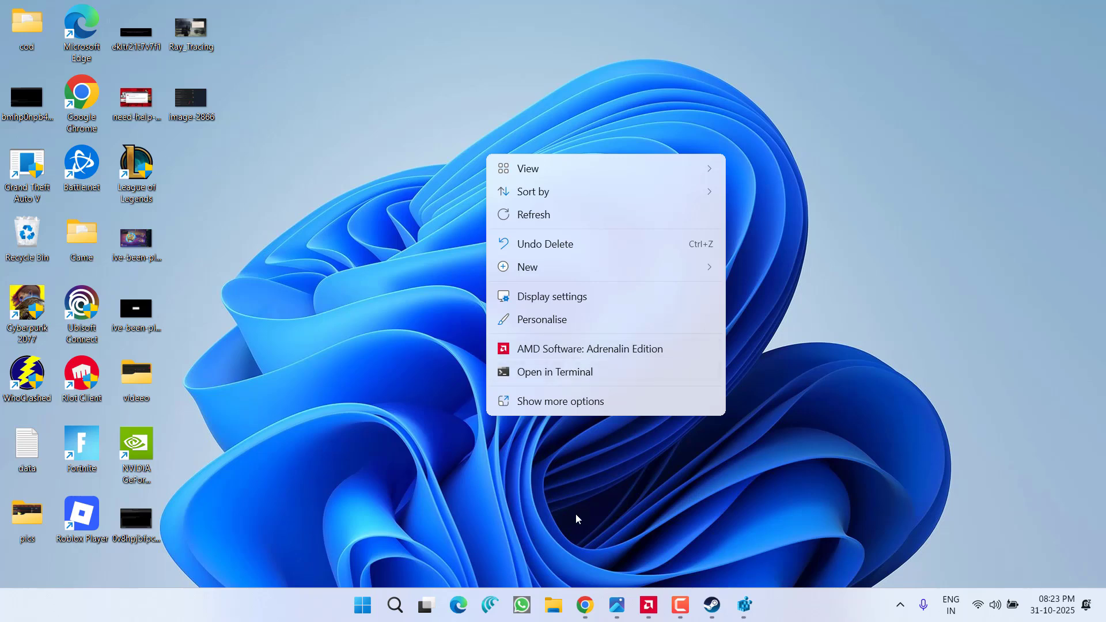
Browse AMD Adrenalin's Gaming > Graphics settings, then show the Ray_Tracing screenshot at Dynamic - Epic
left_click(589, 348)
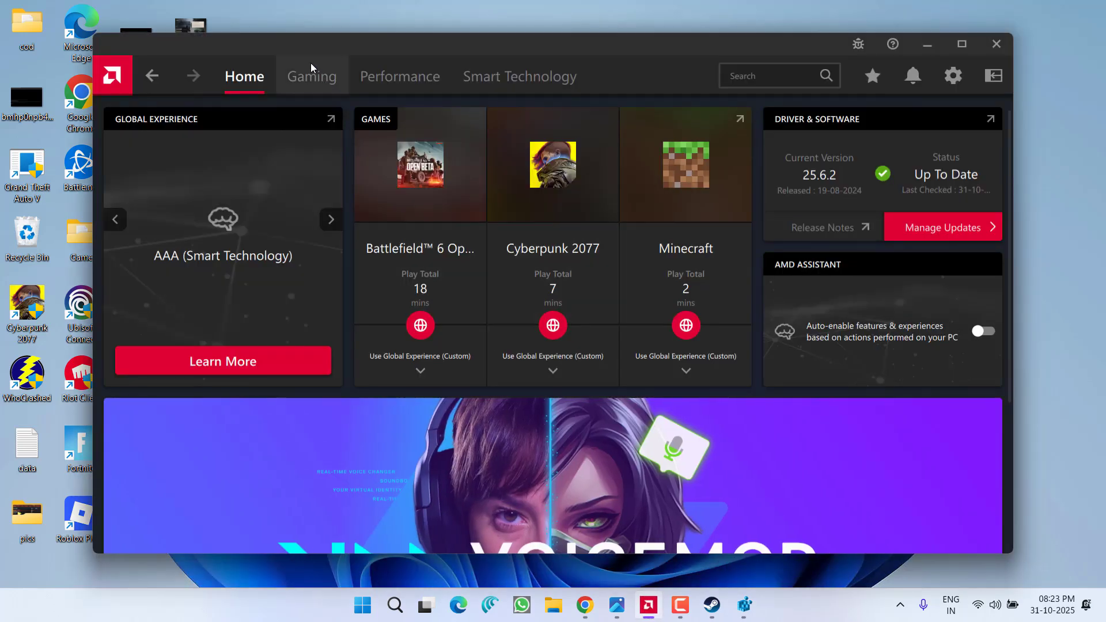
left_click(311, 76)
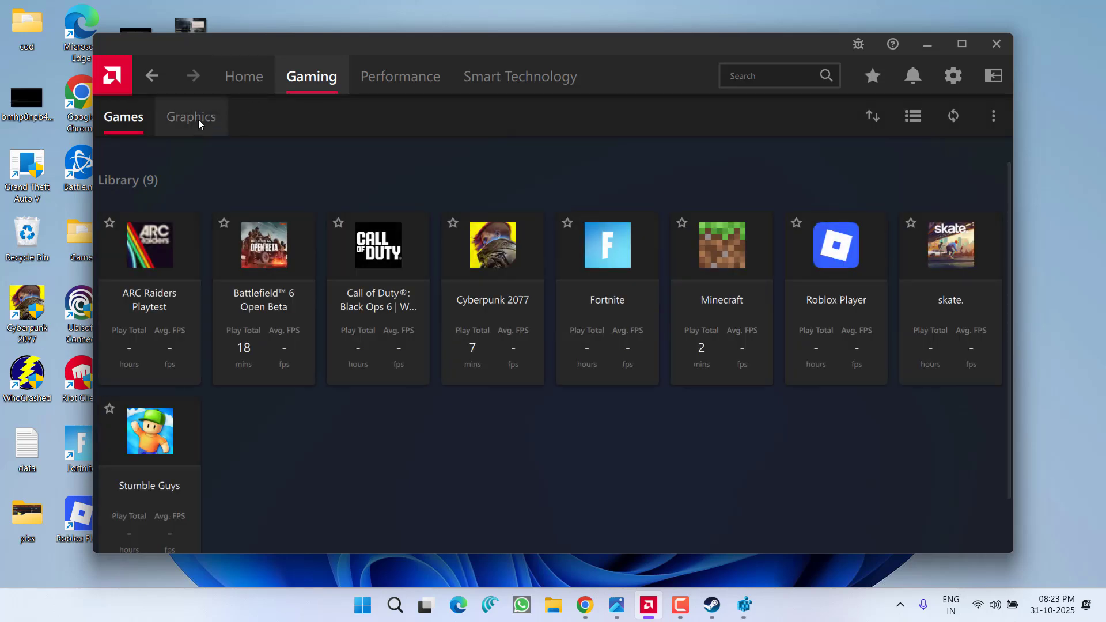
left_click(191, 117)
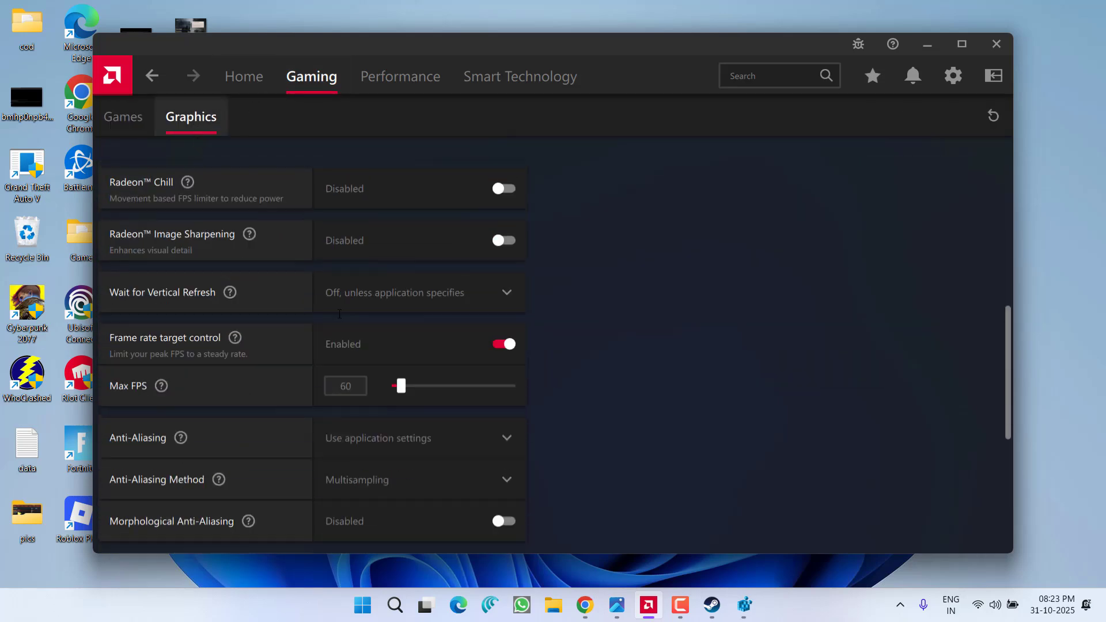
scroll("down", 3)
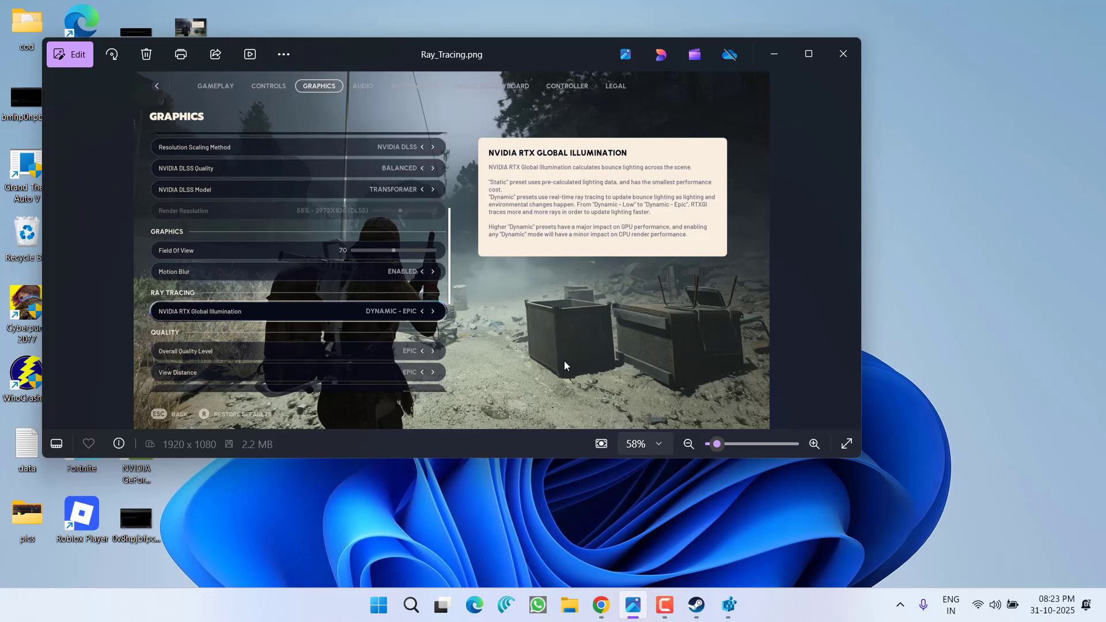
left_click(846, 443)
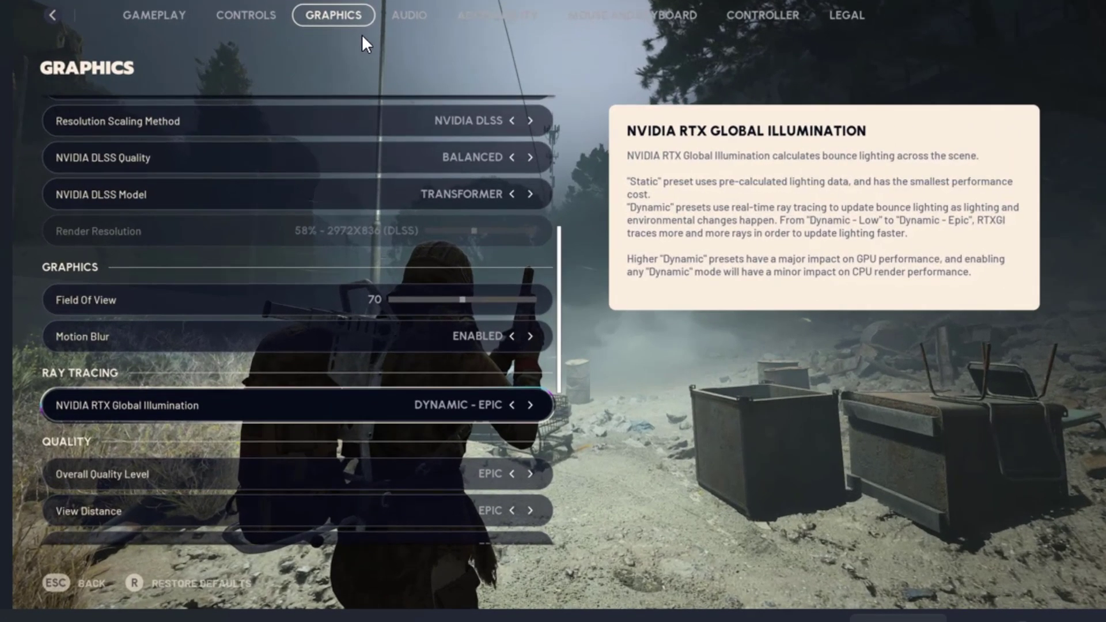